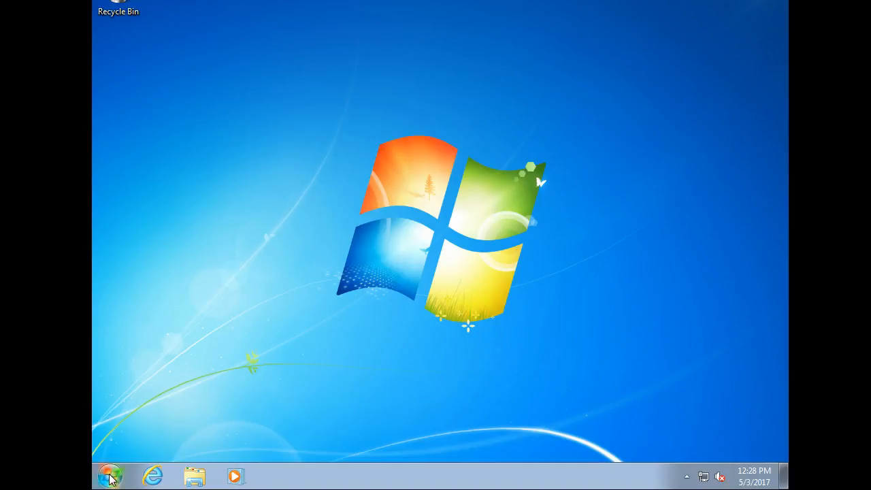
# - Reach Computer's Properties from the Start menu to show the System page
pyautogui.click(109, 476)
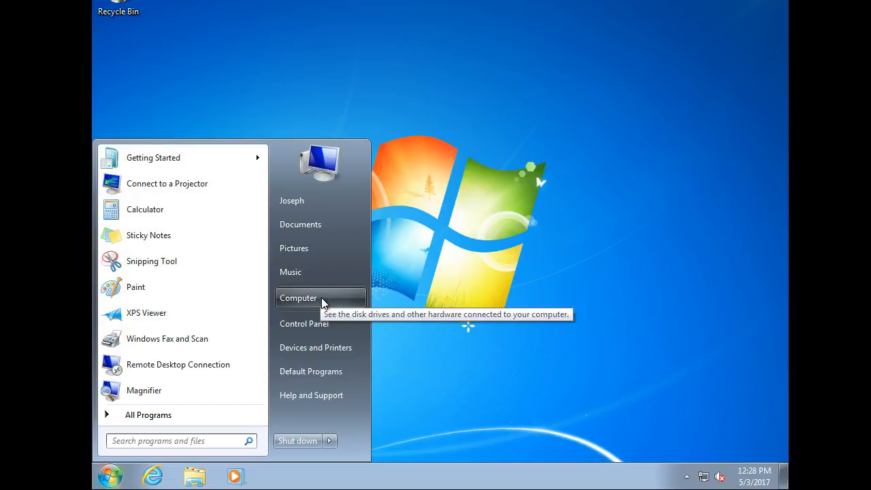
pyautogui.rightClick(298, 296)
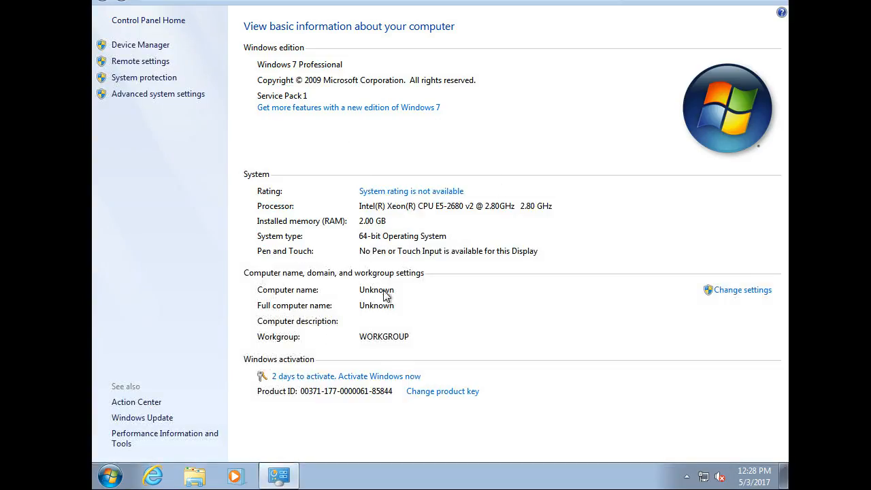
pyautogui.moveTo(737, 294)
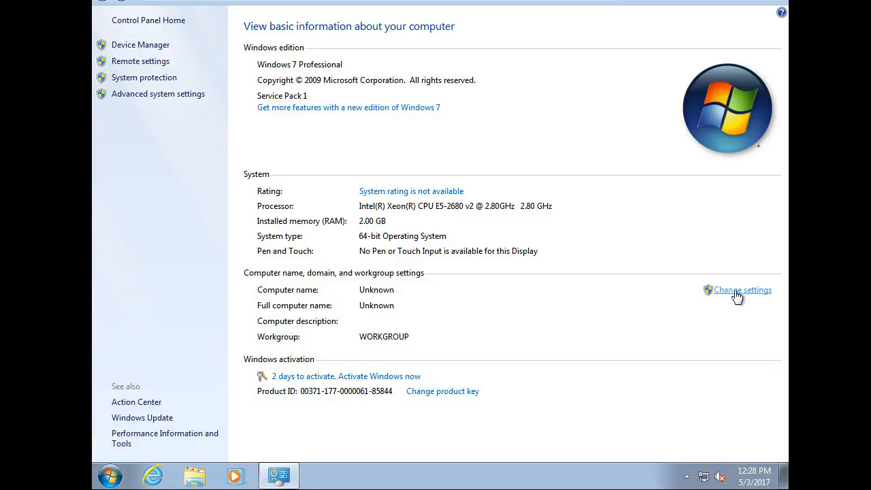
# - Enter computer name win7 and workgroup EXAMPLE.COM in Computer Name/Domain Changes
pyautogui.click(742, 288)
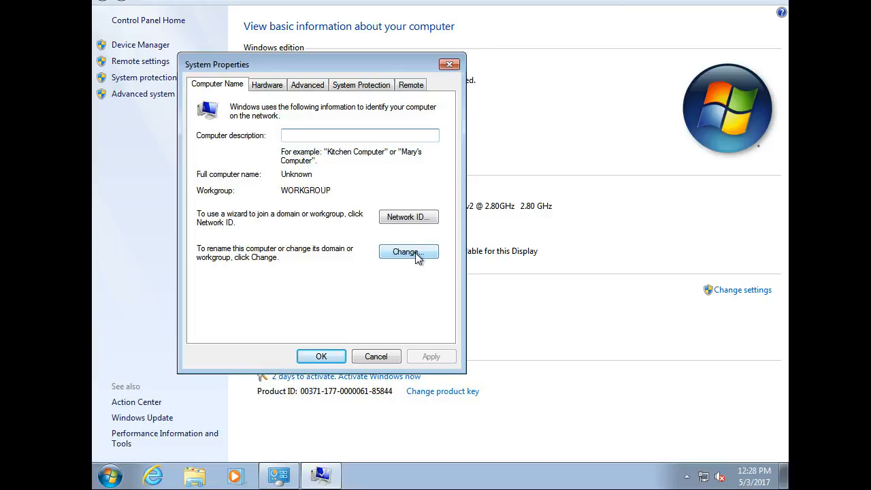
pyautogui.click(408, 252)
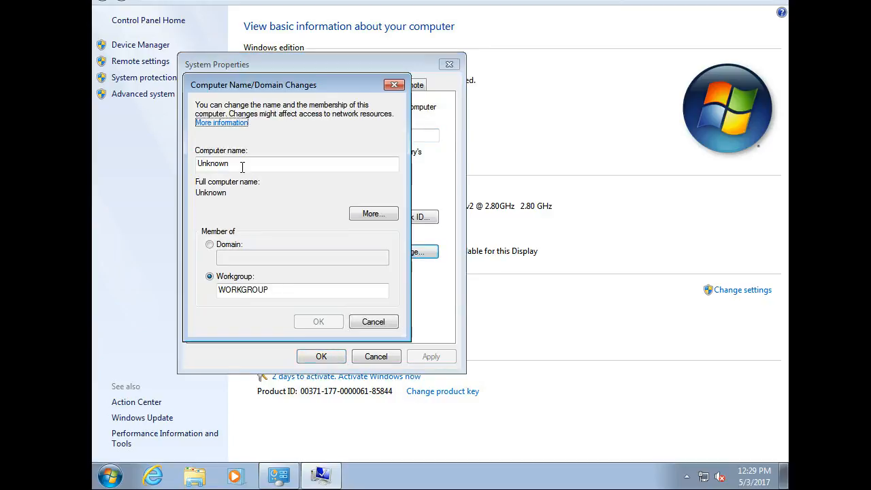
pyautogui.write('win7')
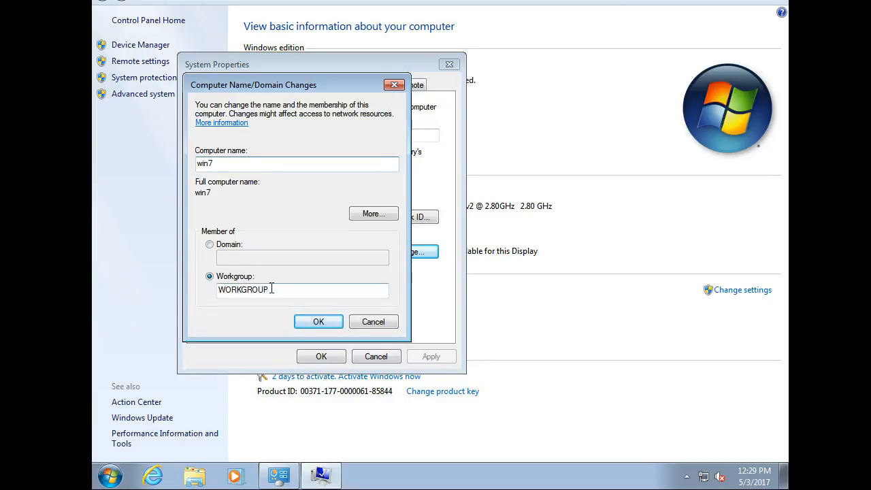
pyautogui.write('Ex')
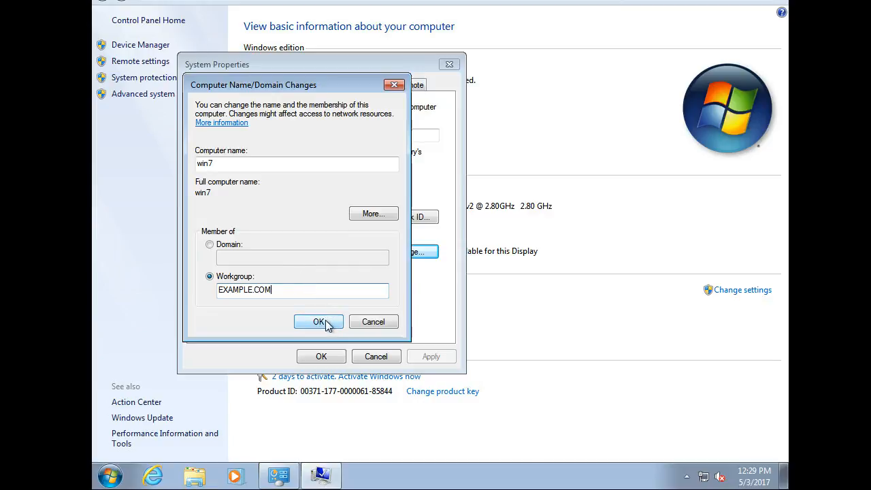
# - Apply win7 and EXAMPLE.COM, acknowledge the welcome and restart notices, and restart now
pyautogui.click(319, 321)
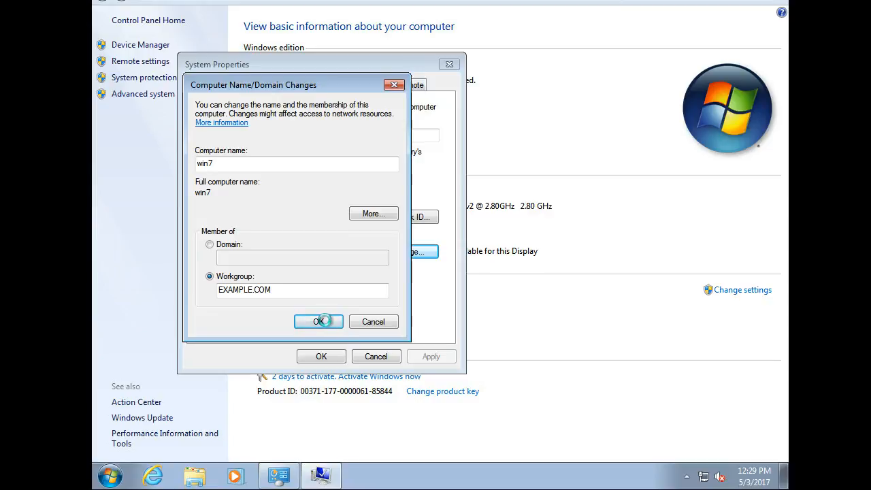
pyautogui.click(319, 321)
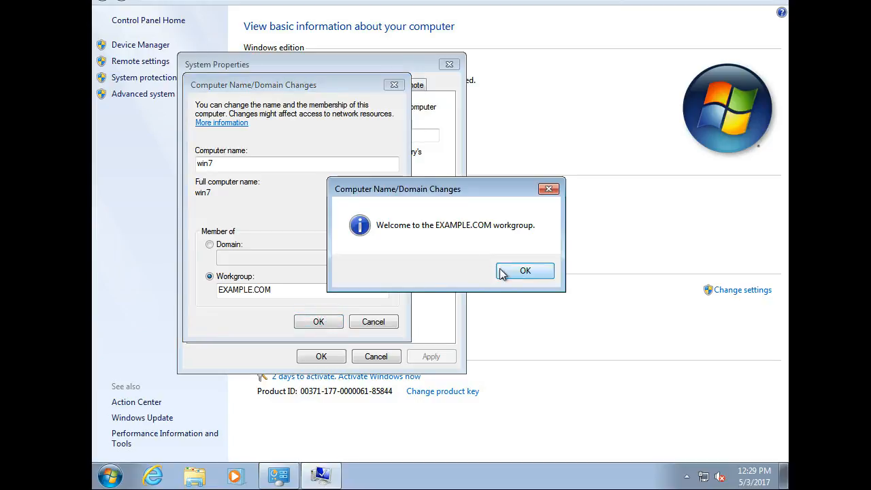
pyautogui.click(526, 271)
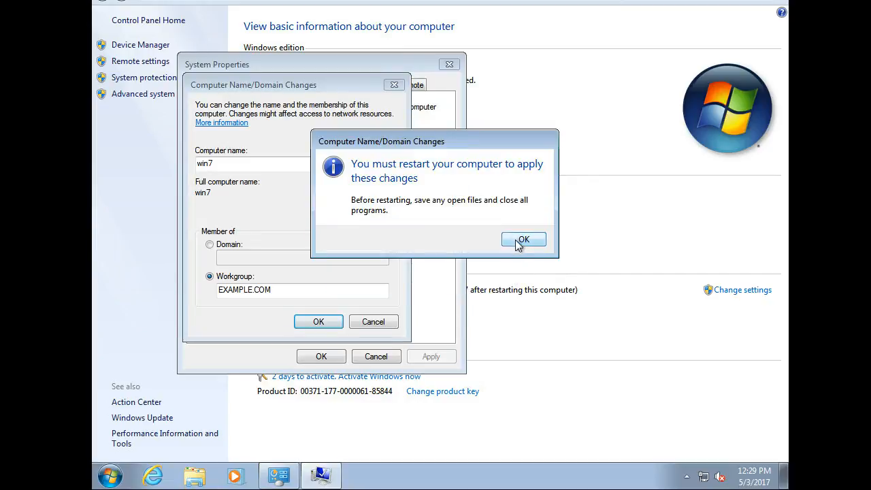
pyautogui.click(522, 239)
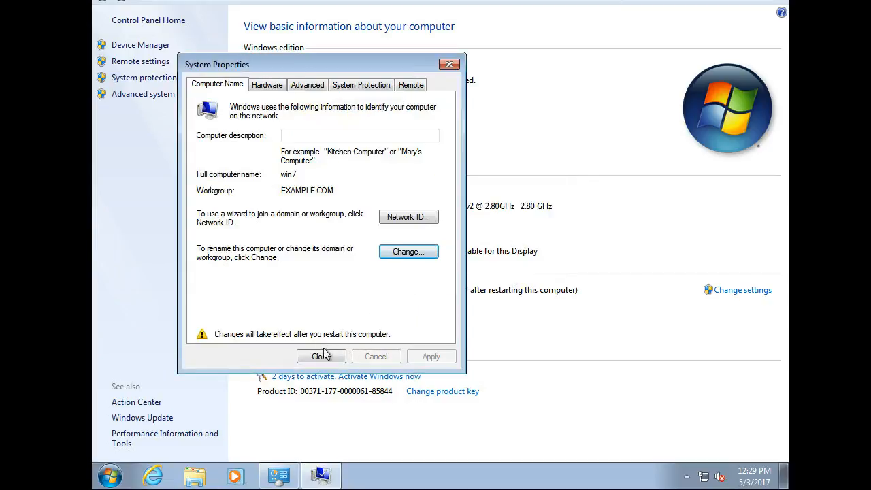
pyautogui.click(321, 357)
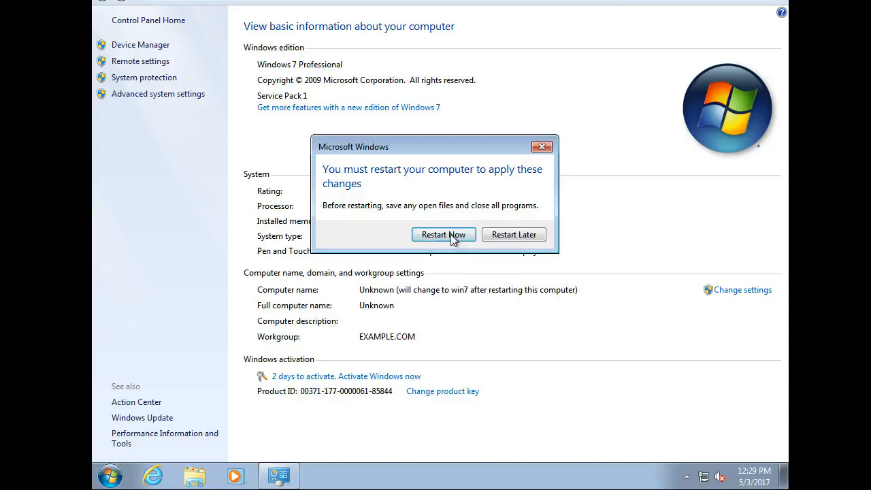
pyautogui.click(444, 234)
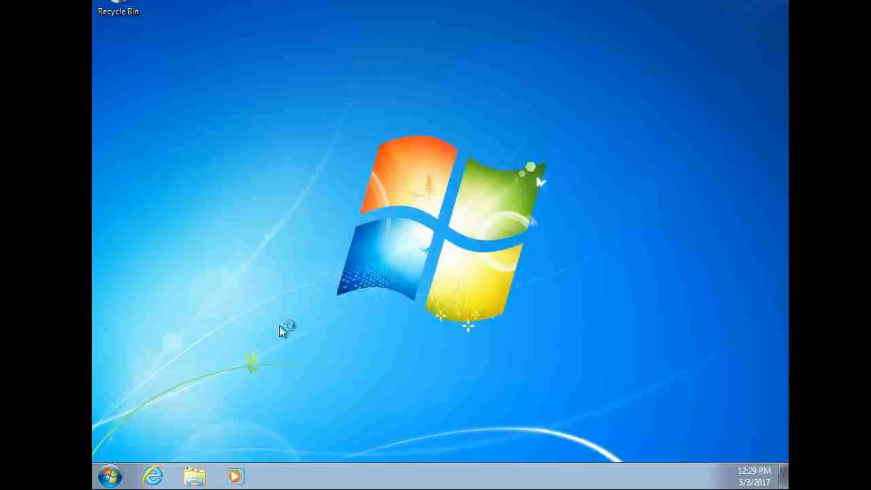
# - After the restart, bring up the Start menu on the desktop
pyautogui.click(109, 476)
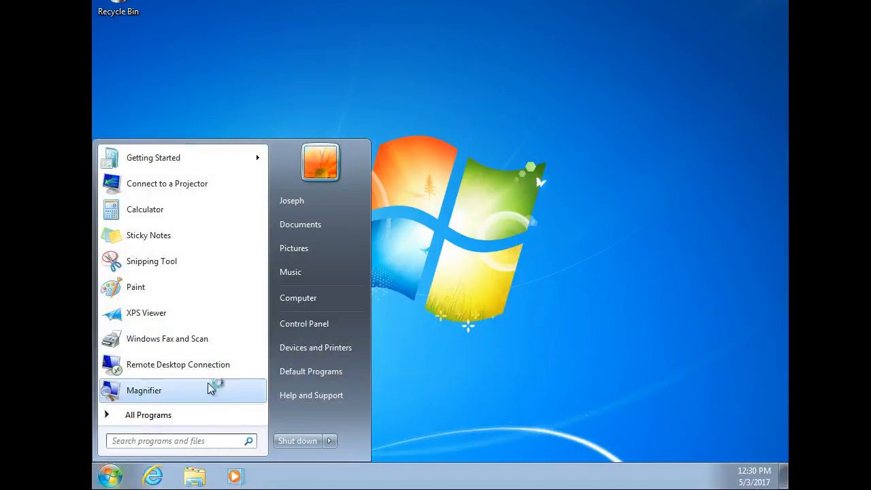
# - Return to Computer's Properties to verify name win7 and workgroup EXAMPLE.COM
pyautogui.rightClick(298, 297)
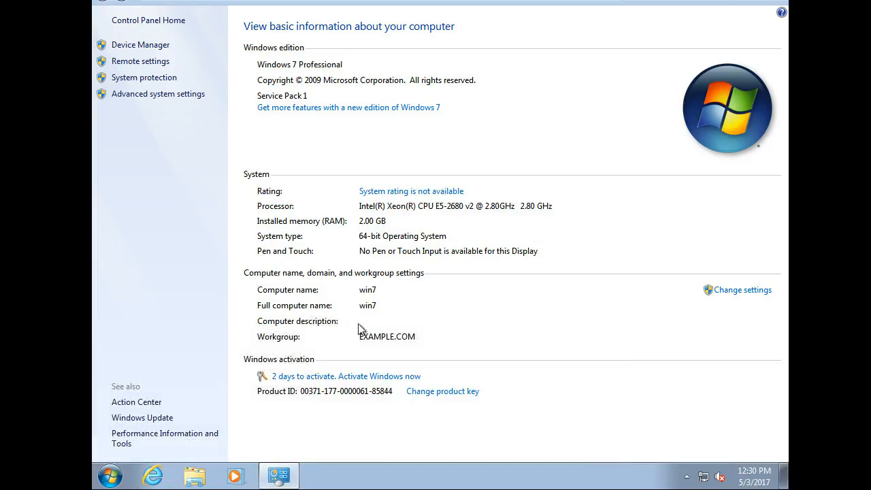
pyautogui.moveTo(367, 341)
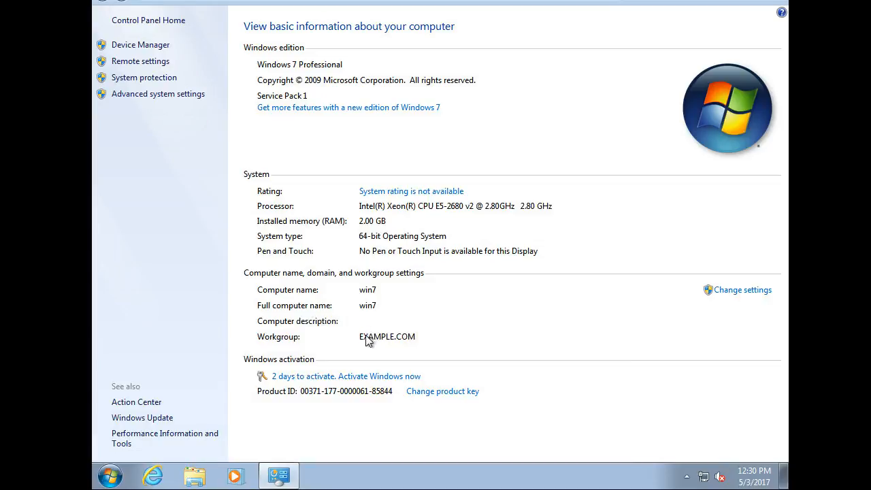
pyautogui.moveTo(608, 180)
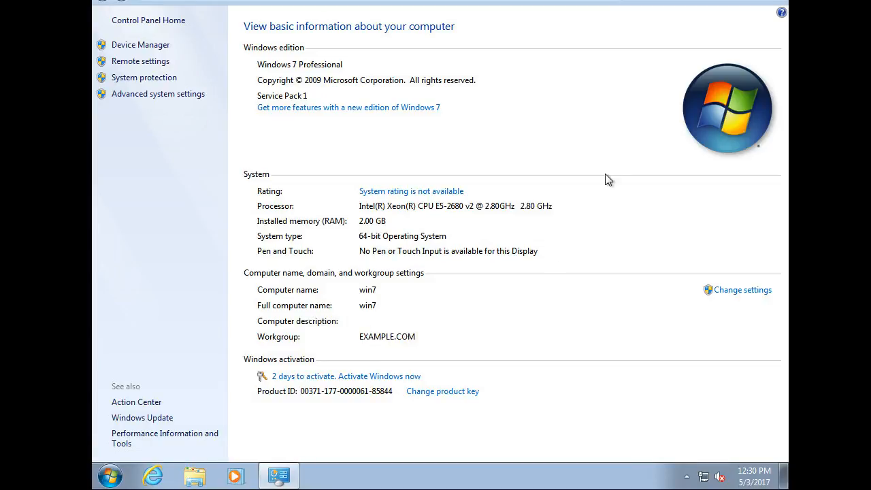